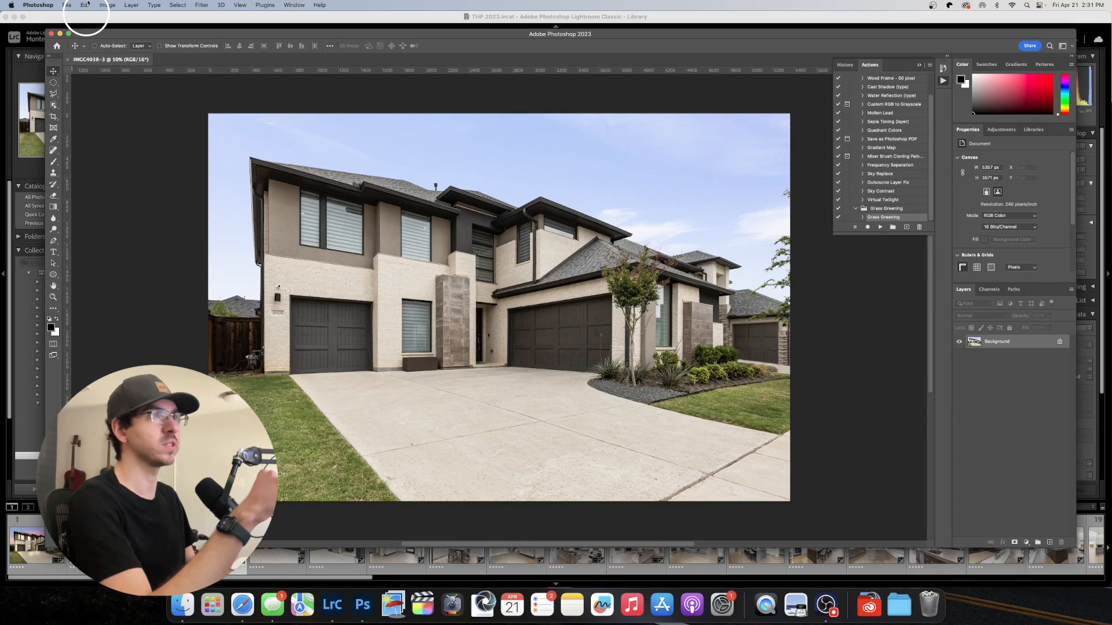
Launch Edit > Sky Replacement to preview a pink-and-blue sunset sky over the house
{"action": "left_click", "coordinate": [85, 5]}
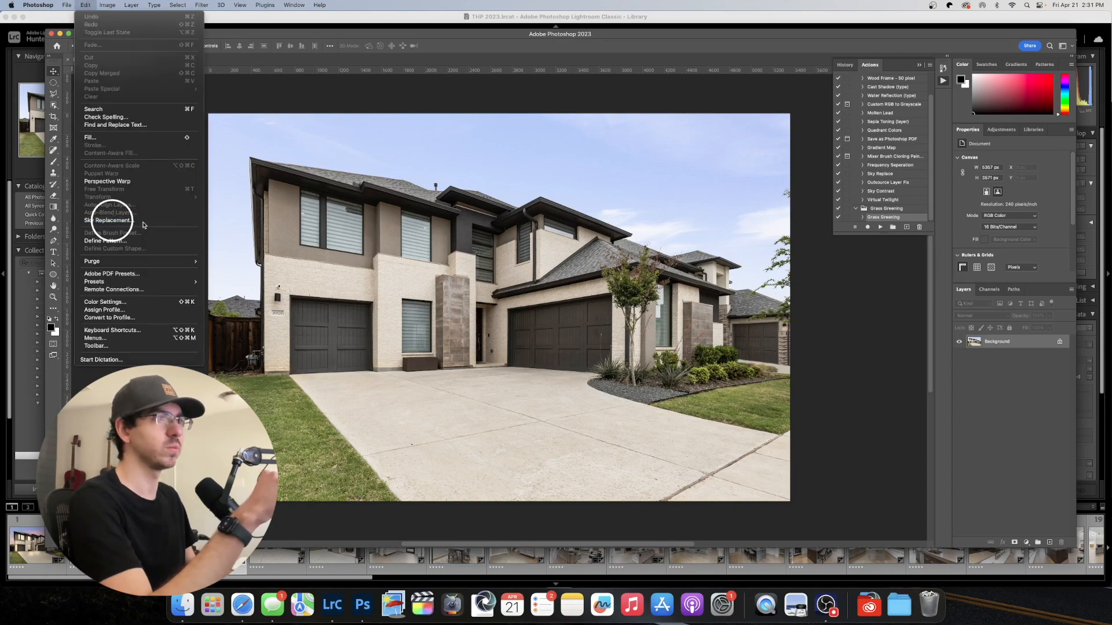
{"action": "left_click", "coordinate": [110, 220]}
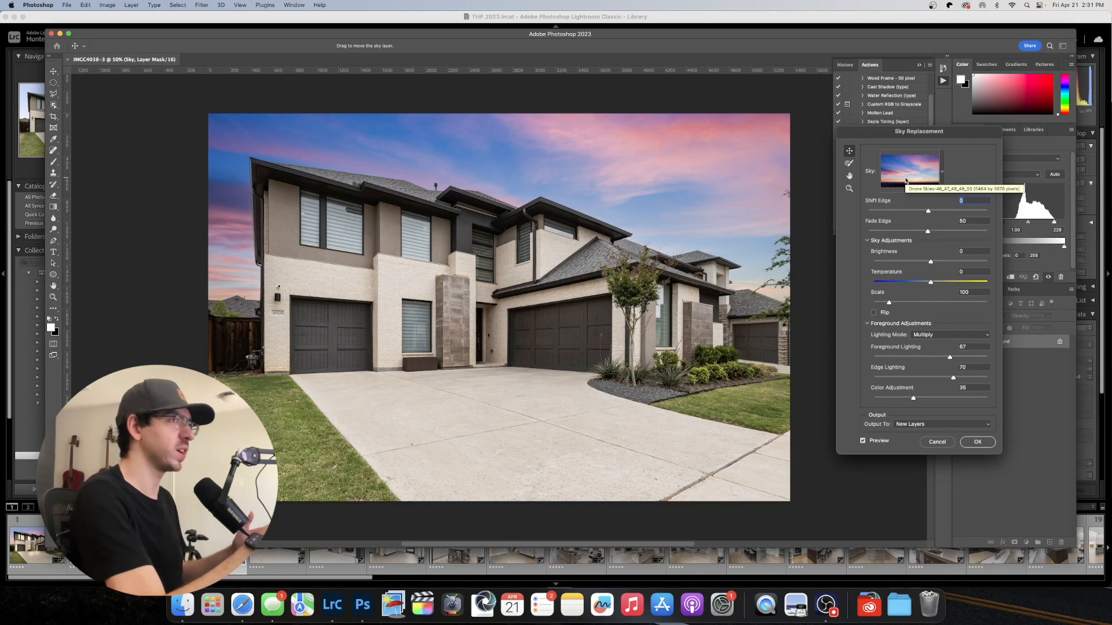
Choose a sunset sky, set its brightness to -20, and commit it as layers
{"action": "left_click", "coordinate": [332, 606]}
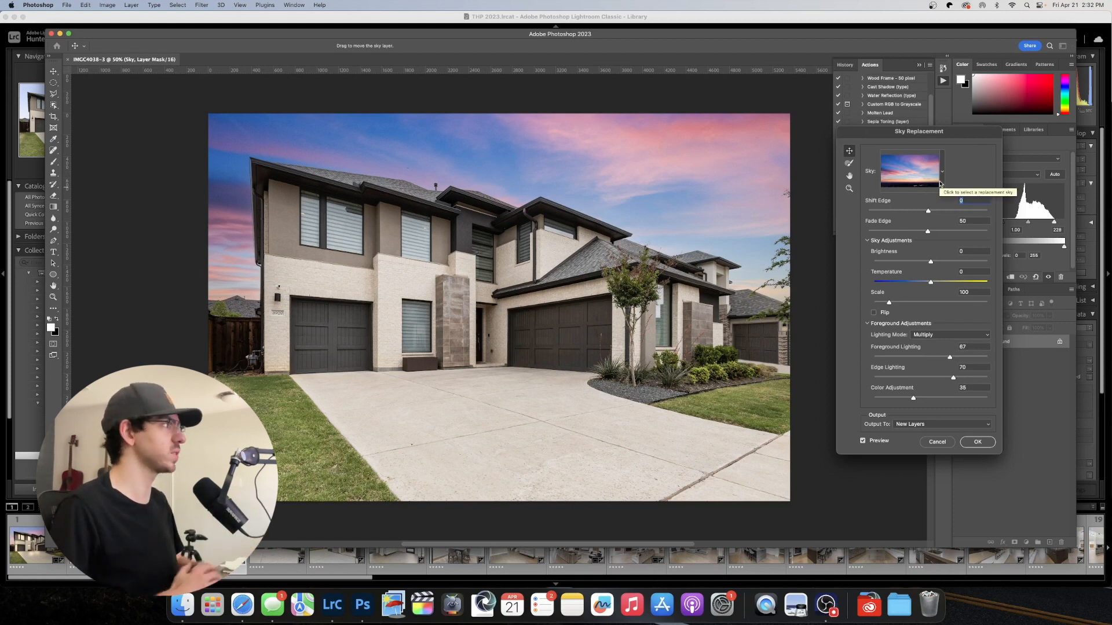
{"action": "left_click_drag", "start_coordinate": [935, 261], "coordinate": [931, 261]}
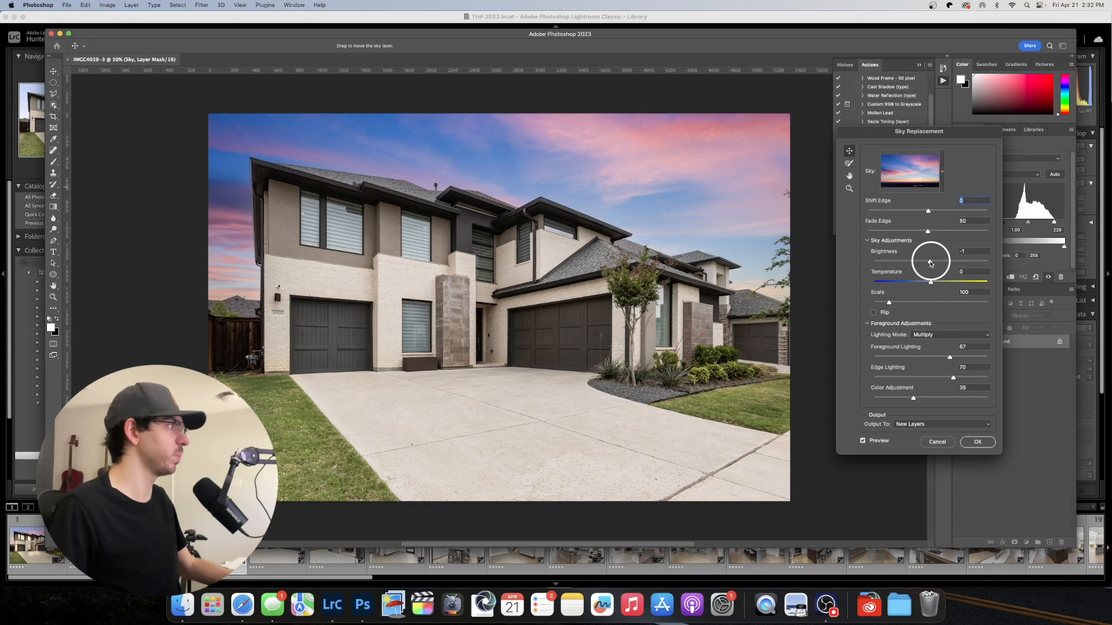
{"action": "left_click_drag", "start_coordinate": [932, 260], "coordinate": [931, 260]}
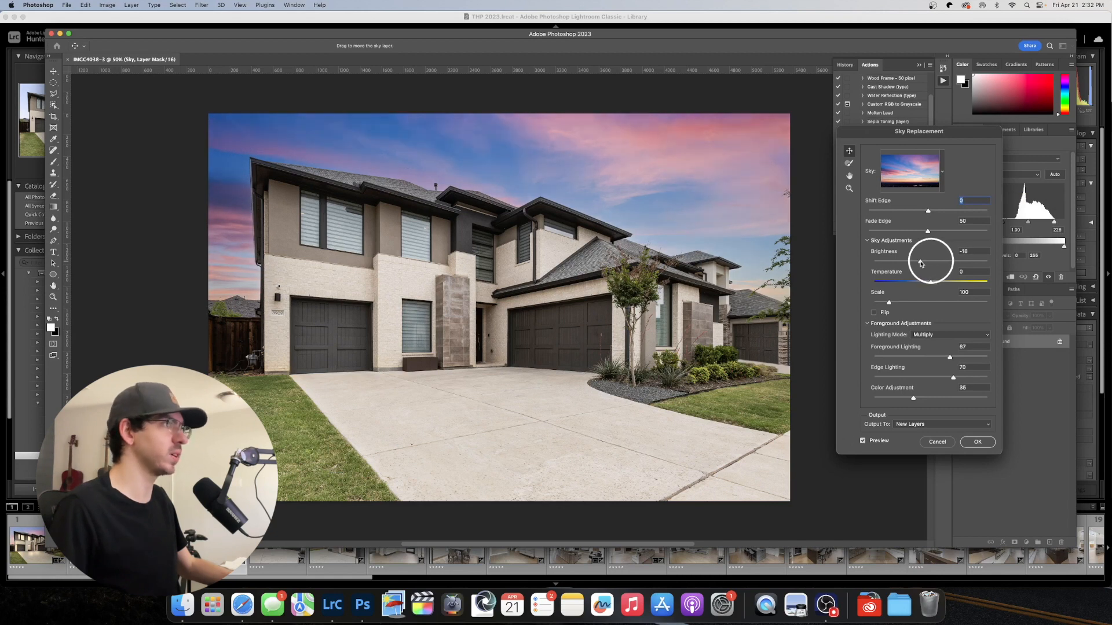
{"action": "left_click_drag", "start_coordinate": [931, 262], "coordinate": [919, 263]}
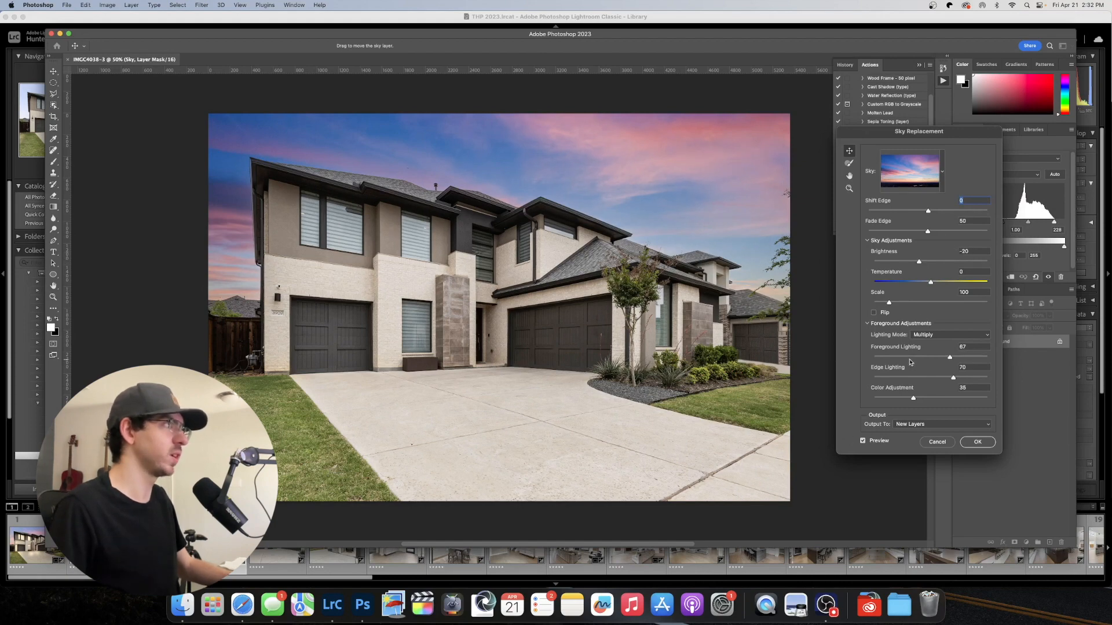
{"action": "left_click", "coordinate": [976, 442]}
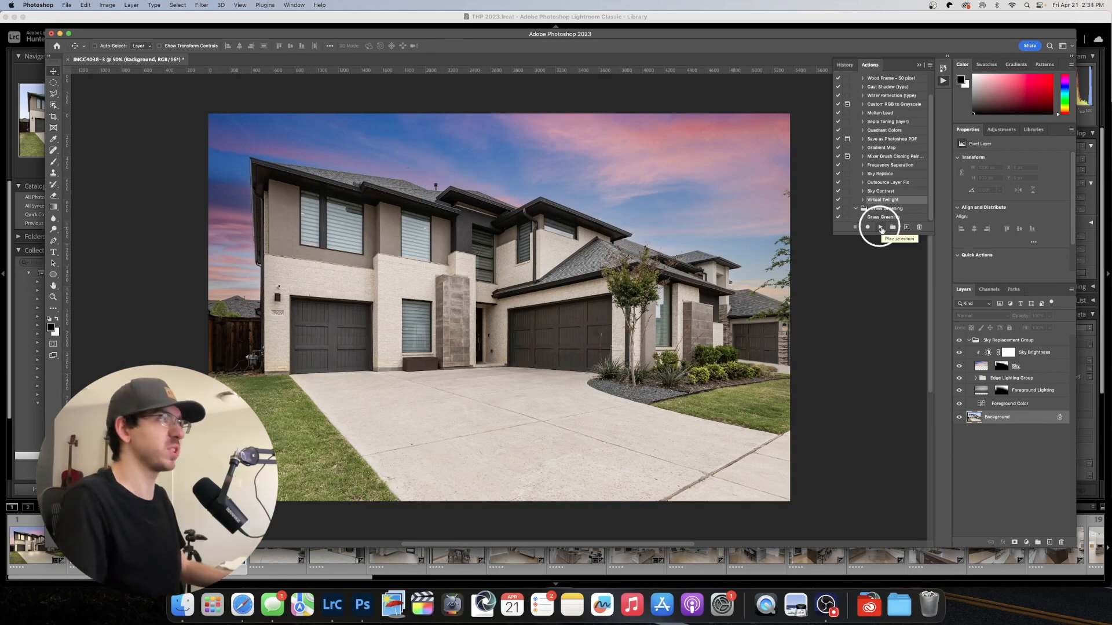
Play the Virtual Twilight action to add exposure and hue/saturation layers
{"action": "left_click", "coordinate": [868, 227]}
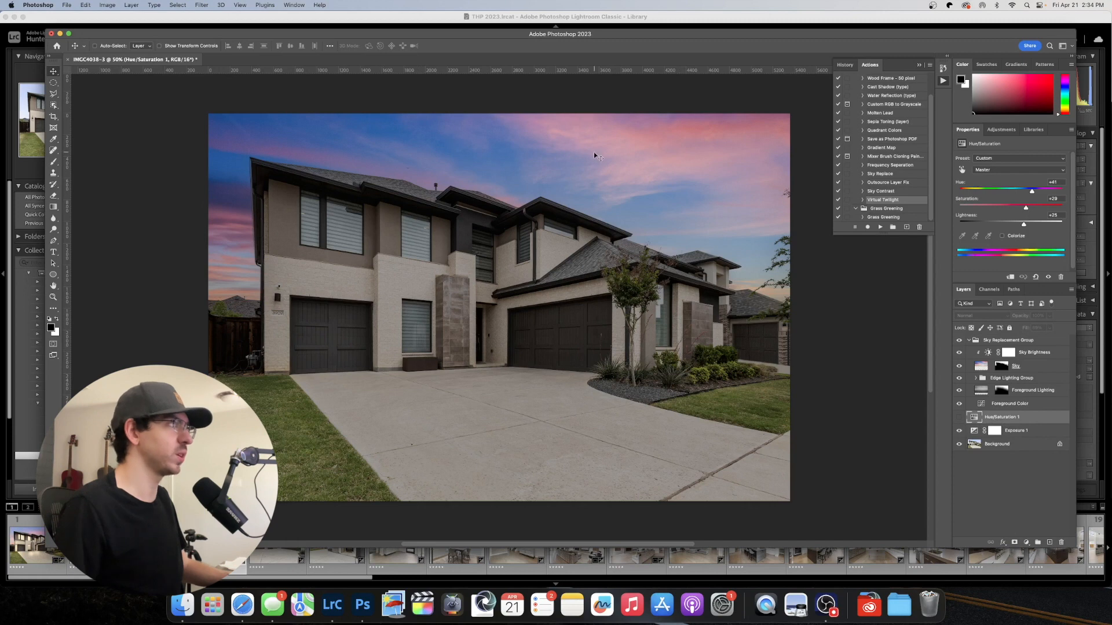
{"action": "mouse_move", "coordinate": [635, 185]}
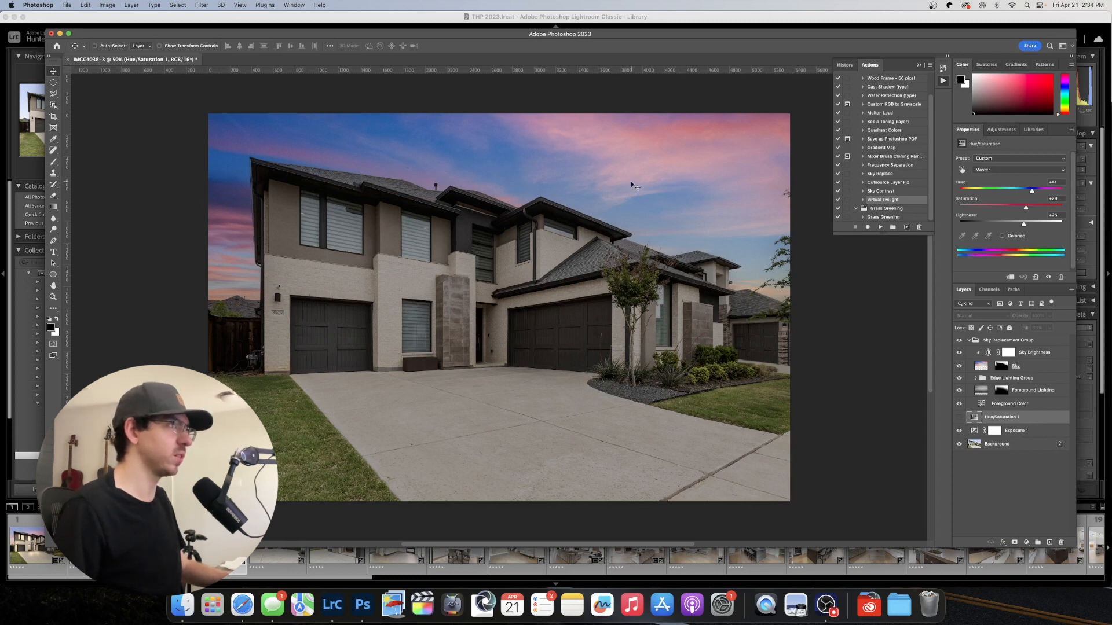
{"action": "mouse_move", "coordinate": [479, 346]}
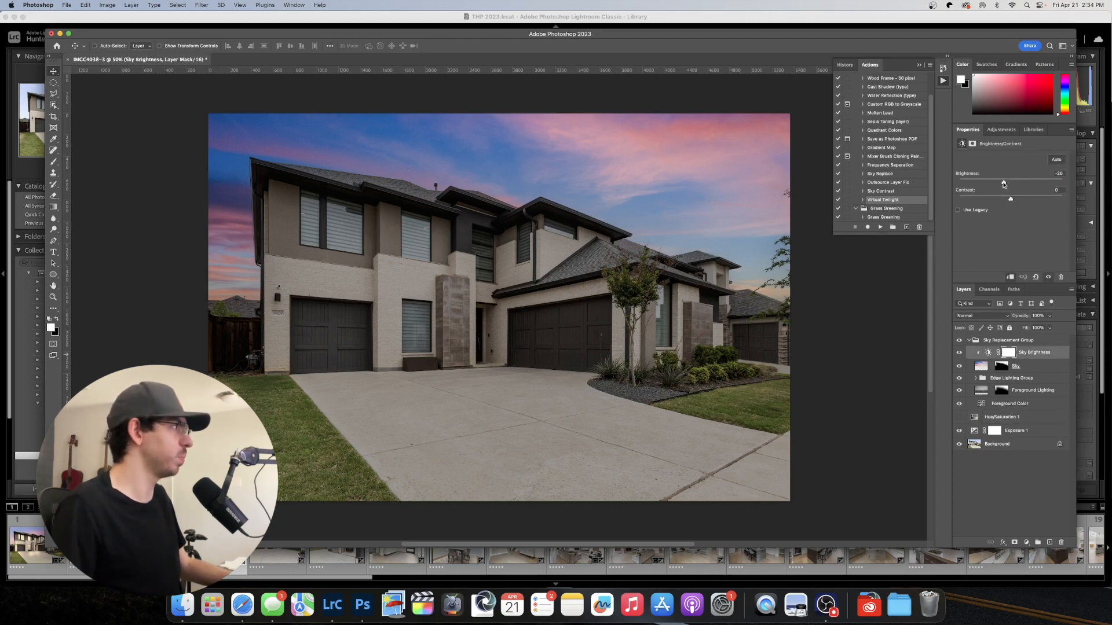
Lower the Sky Brightness layer's brightness to -45 in Properties
{"action": "left_click_drag", "start_coordinate": [1002, 181], "coordinate": [992, 181]}
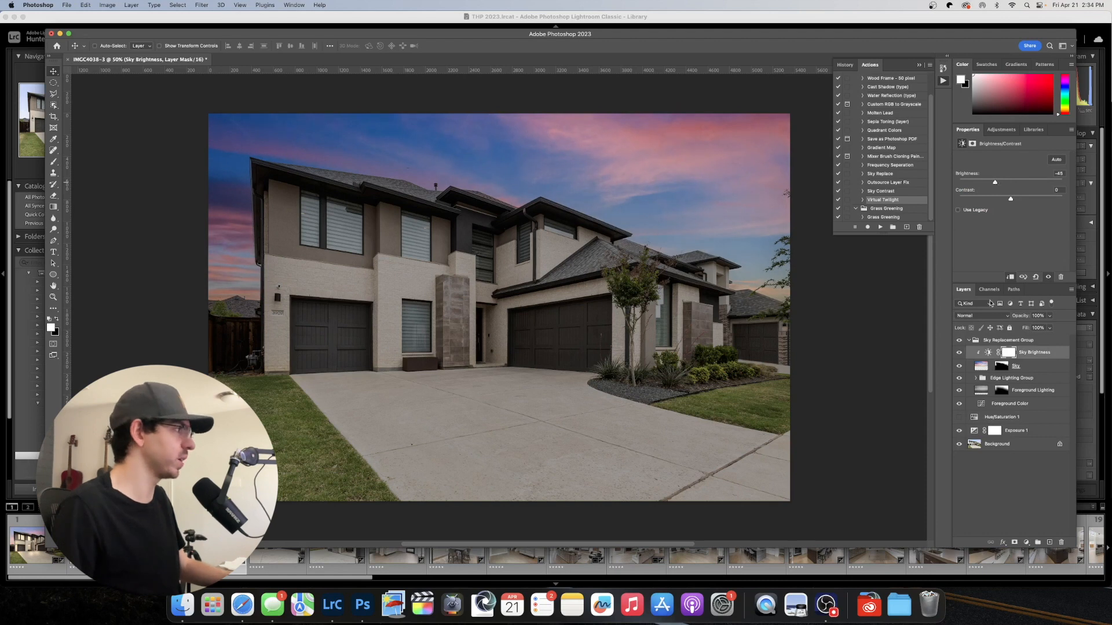
{"action": "mouse_move", "coordinate": [666, 331]}
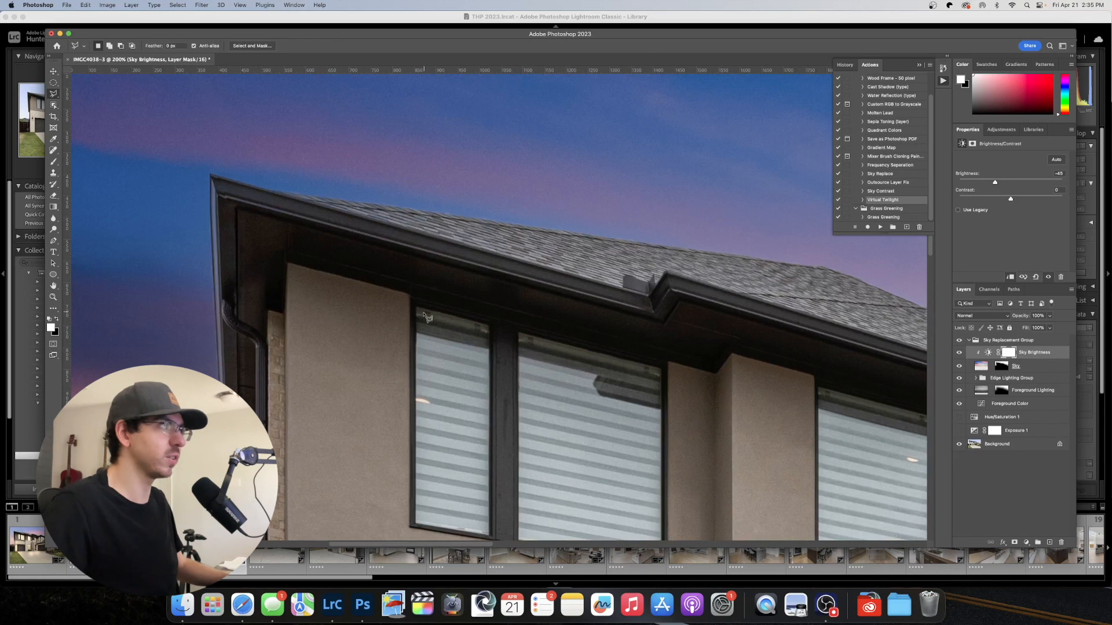
Trace the house's window panes with the Polygonal Lasso, scrolling to reach them
{"action": "left_click_drag", "start_coordinate": [424, 315], "coordinate": [673, 368]}
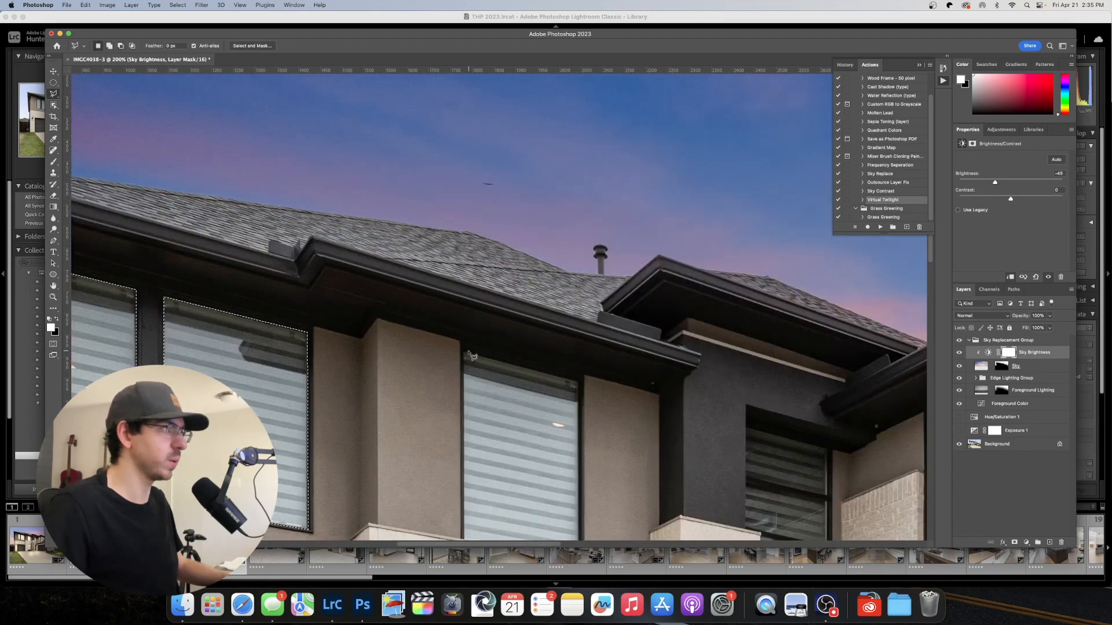
{"action": "scroll", "scroll_direction": "down", "scroll_amount": 3}
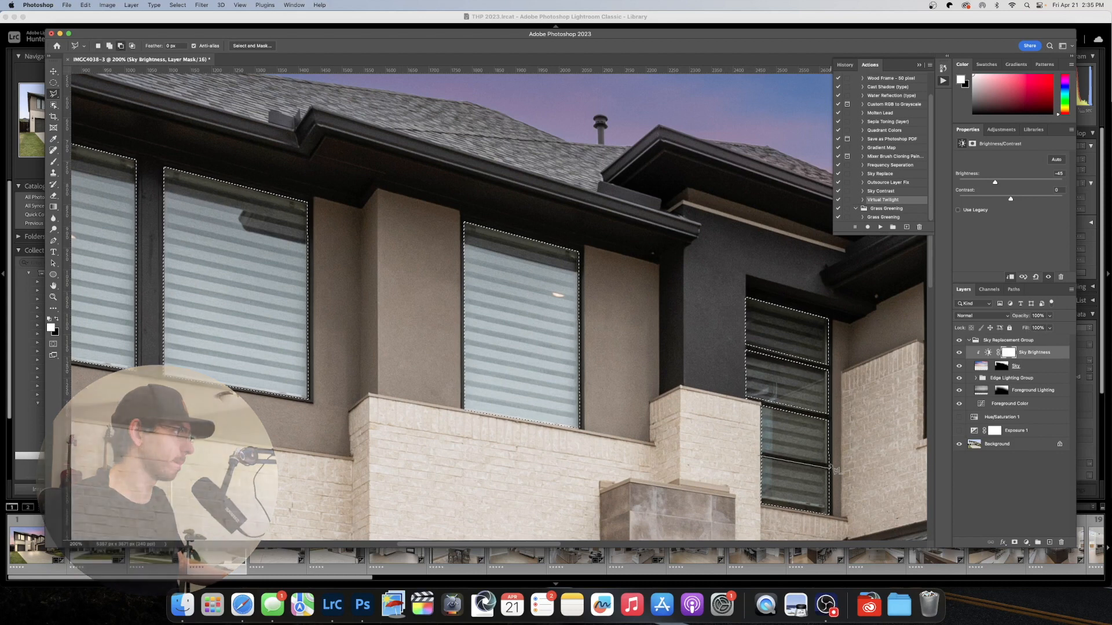
{"action": "scroll", "scroll_direction": "right", "scroll_amount": 3}
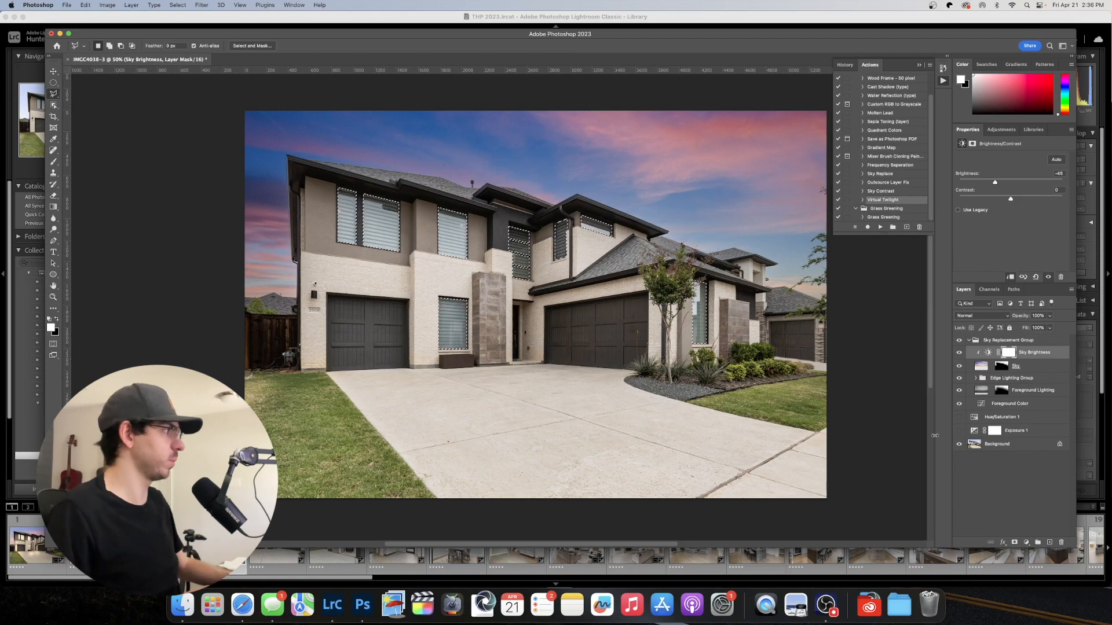
Mask the Hue/Saturation 1 layer to the window selection for a warm amber glow
{"action": "left_click", "coordinate": [1005, 417]}
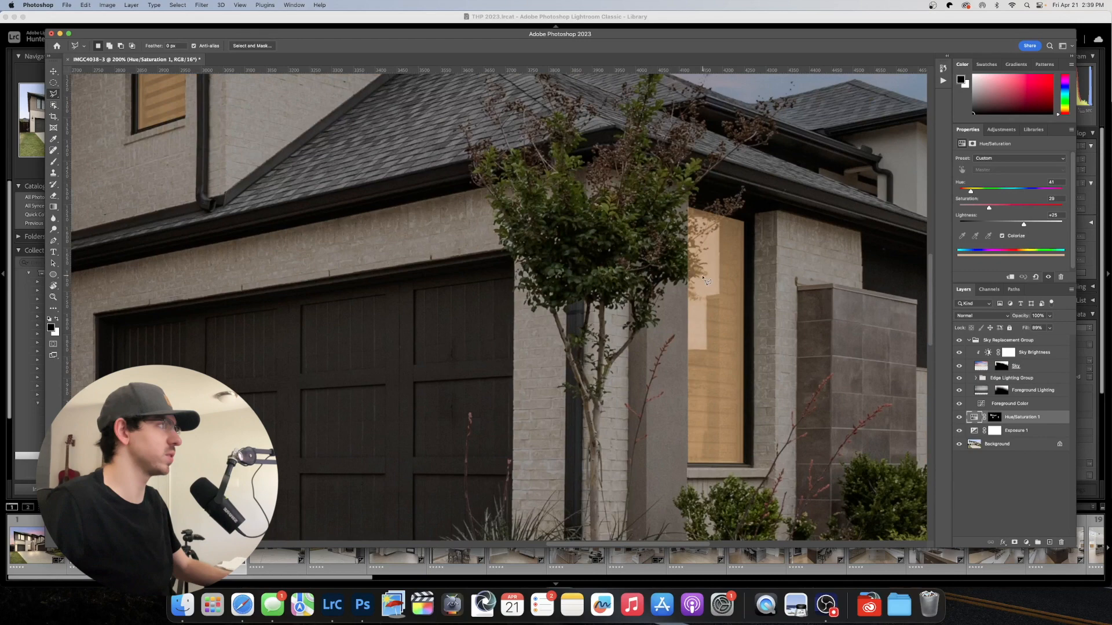
{"action": "left_click", "coordinate": [993, 417]}
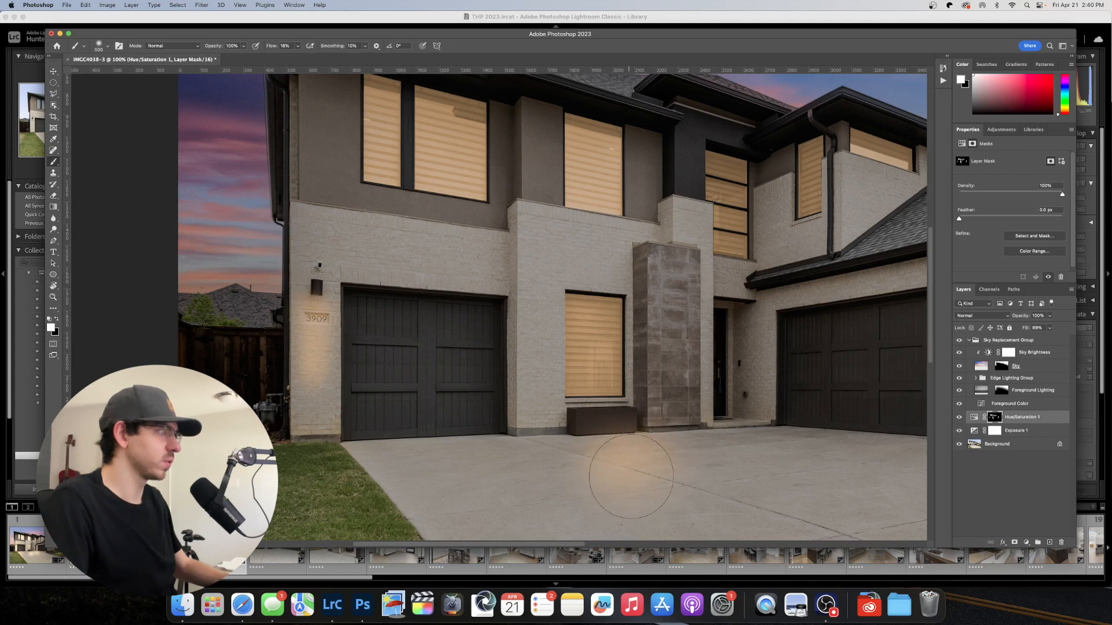
Brush warm light onto the driveway, the front entry and the walls above
{"action": "left_click_drag", "start_coordinate": [631, 474], "coordinate": [758, 450]}
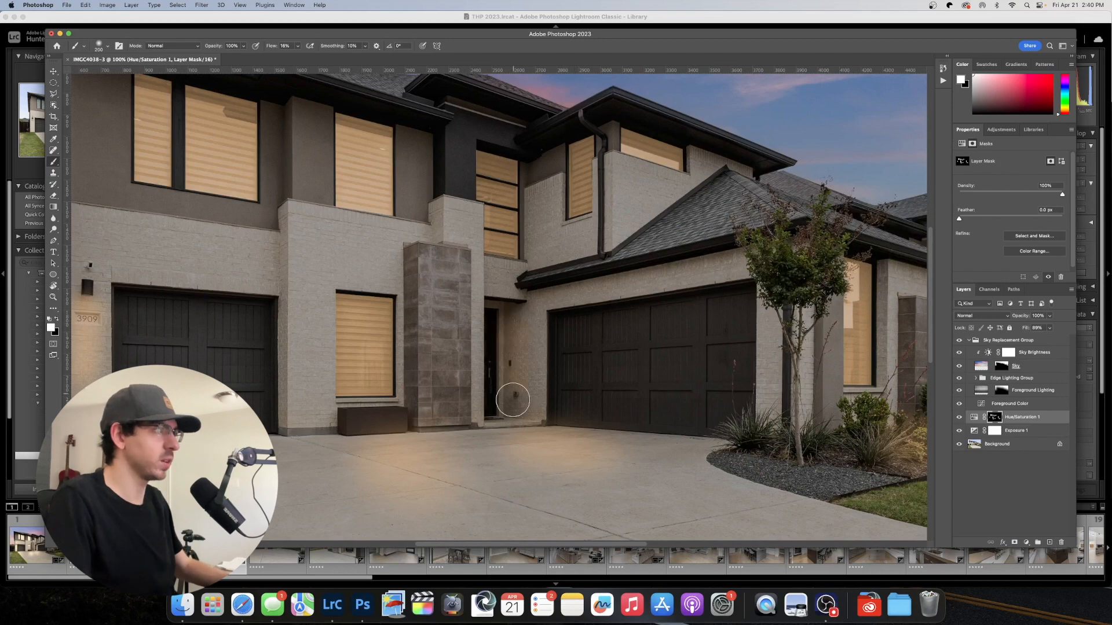
{"action": "left_click_drag", "start_coordinate": [512, 399], "coordinate": [505, 319]}
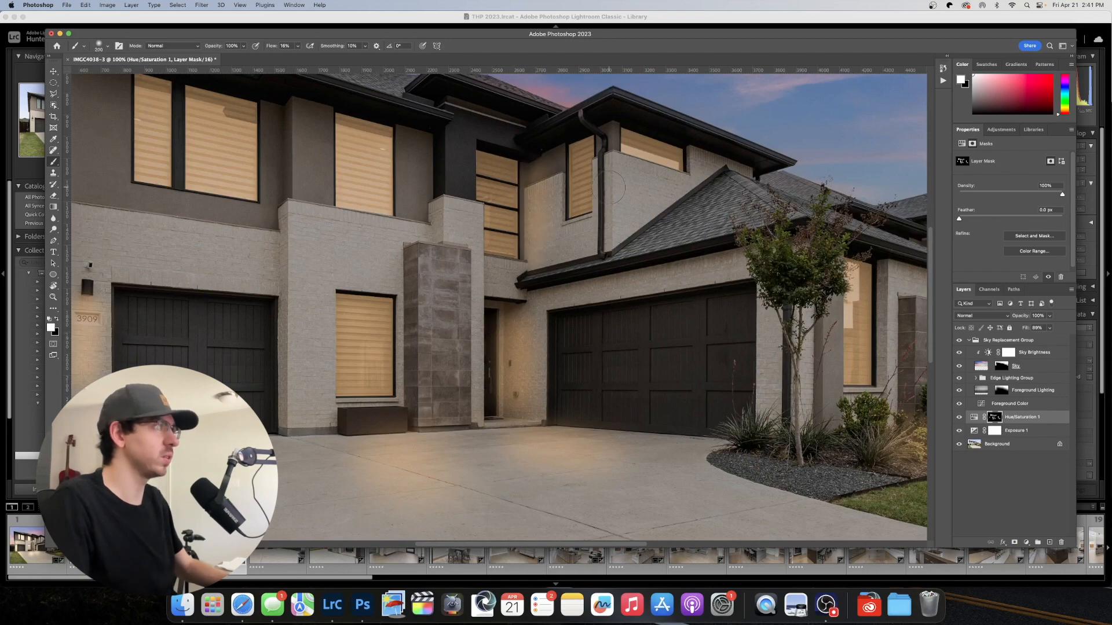
{"action": "left_click_drag", "start_coordinate": [613, 191], "coordinate": [631, 248]}
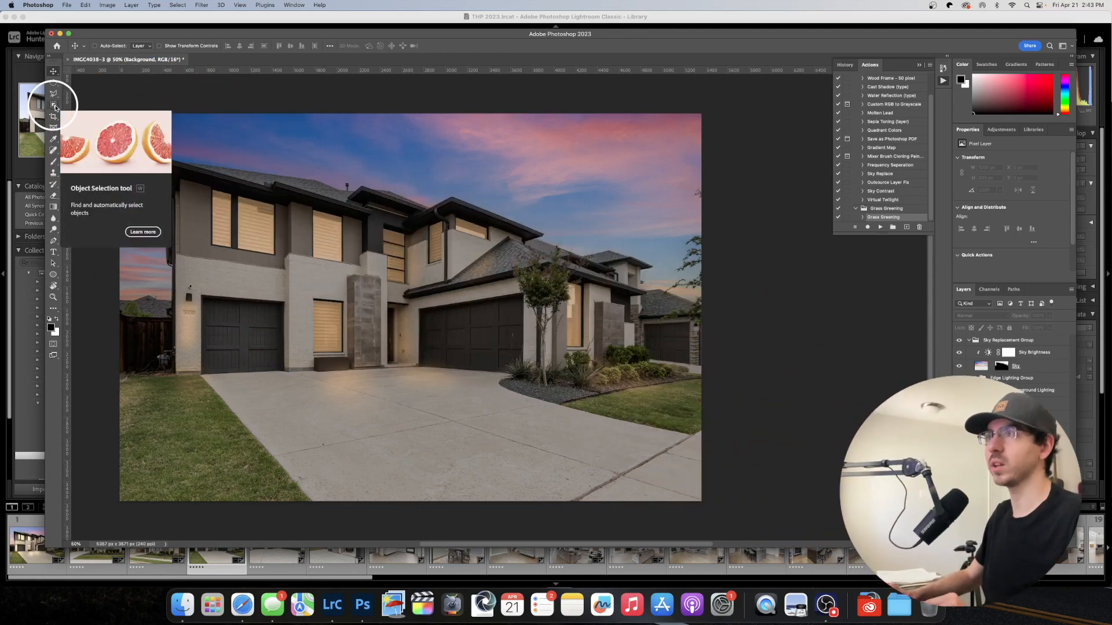
Switch to the Object Selection tool for selecting the lawn
{"action": "left_click", "coordinate": [54, 95]}
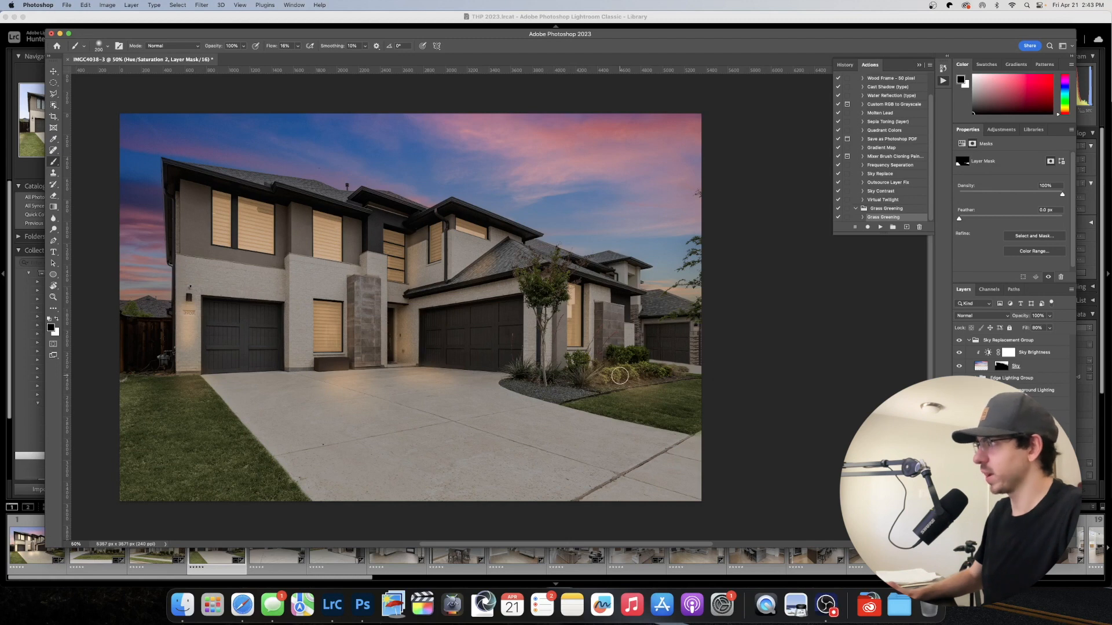
{"action": "mouse_move", "coordinate": [535, 389]}
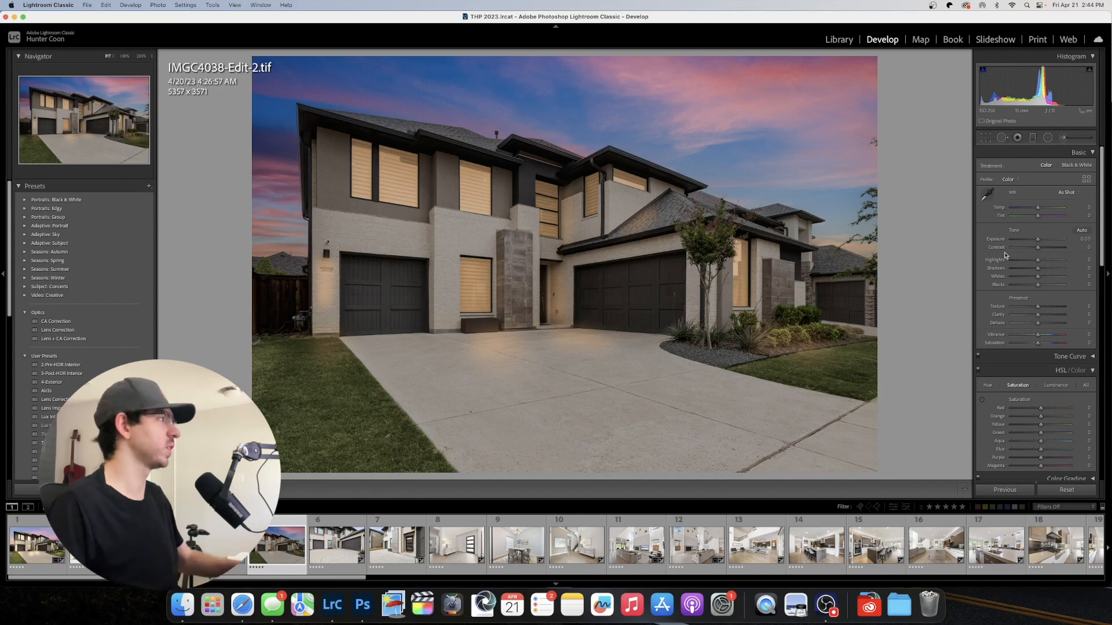
Raise the Whites slider in Lightroom's Basic panel to +33
{"action": "left_click_drag", "start_coordinate": [1037, 275], "coordinate": [1041, 276]}
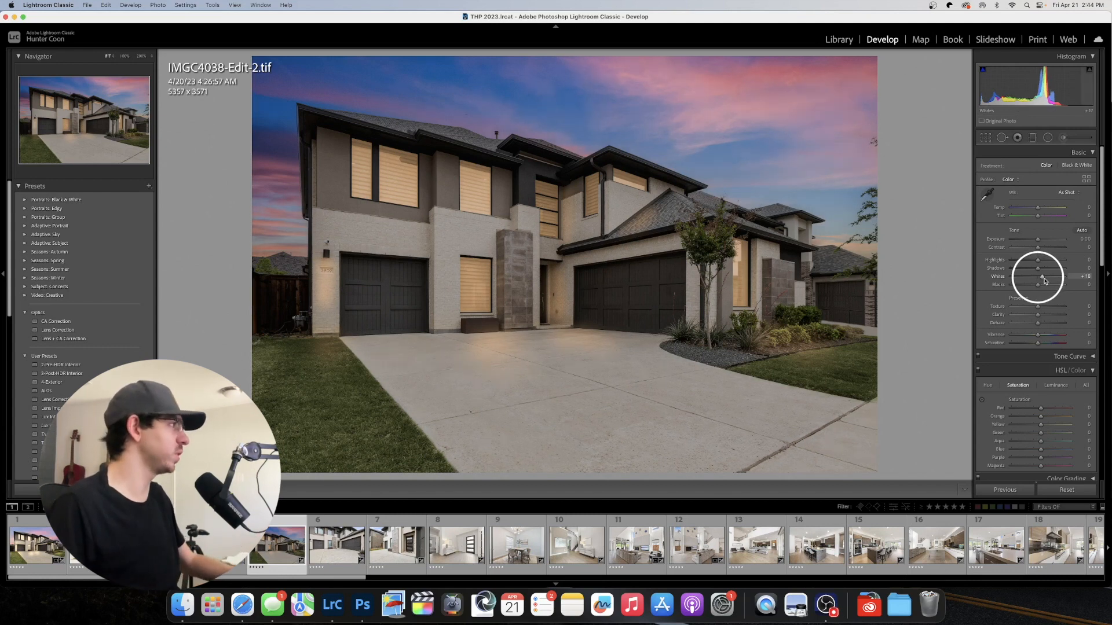
{"action": "left_click_drag", "start_coordinate": [1037, 277], "coordinate": [1048, 277]}
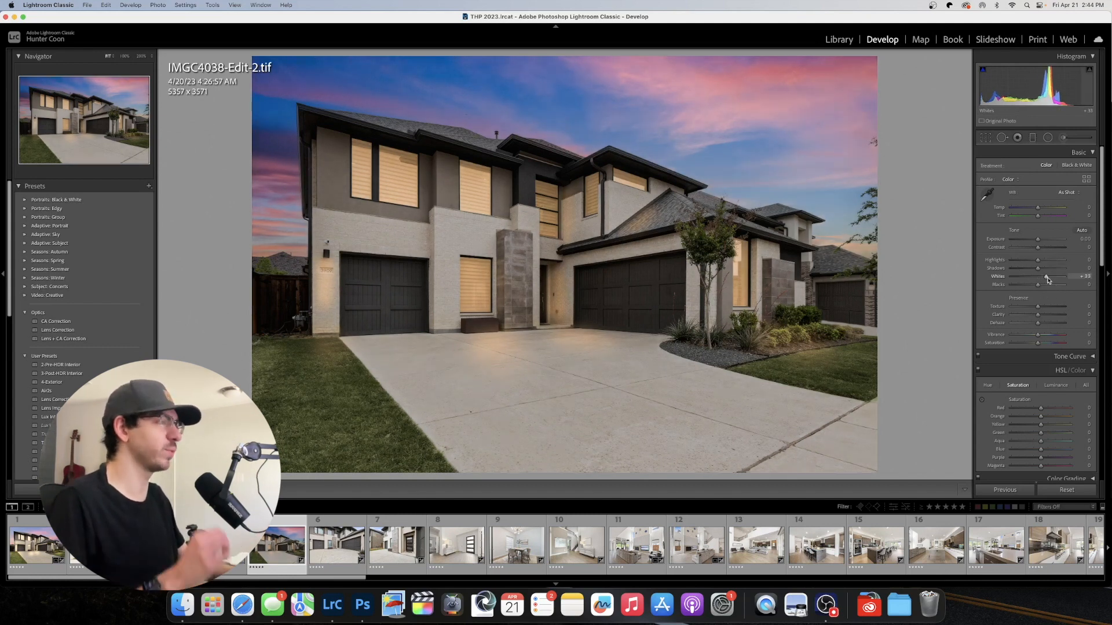